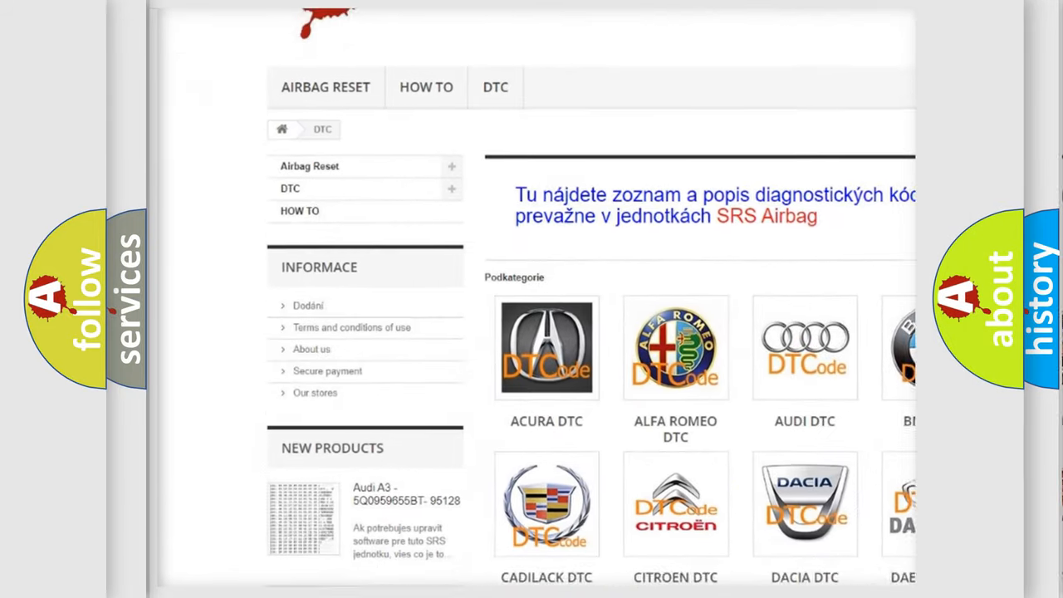
Open the GMC DTC tile from the brand grid to list its B-code subcategories
scroll("down", 3)
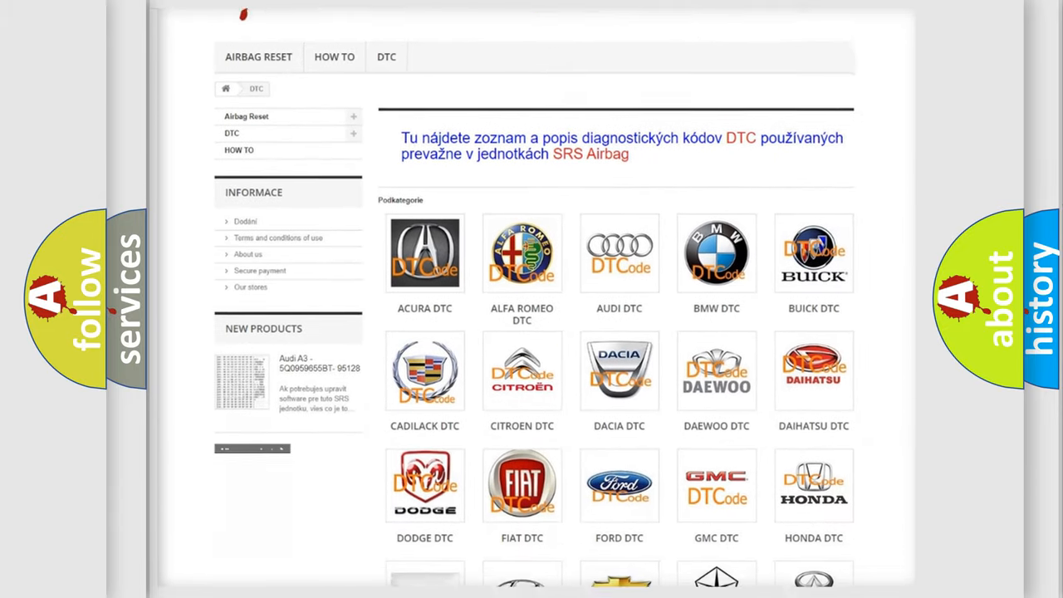
scroll("down", 3)
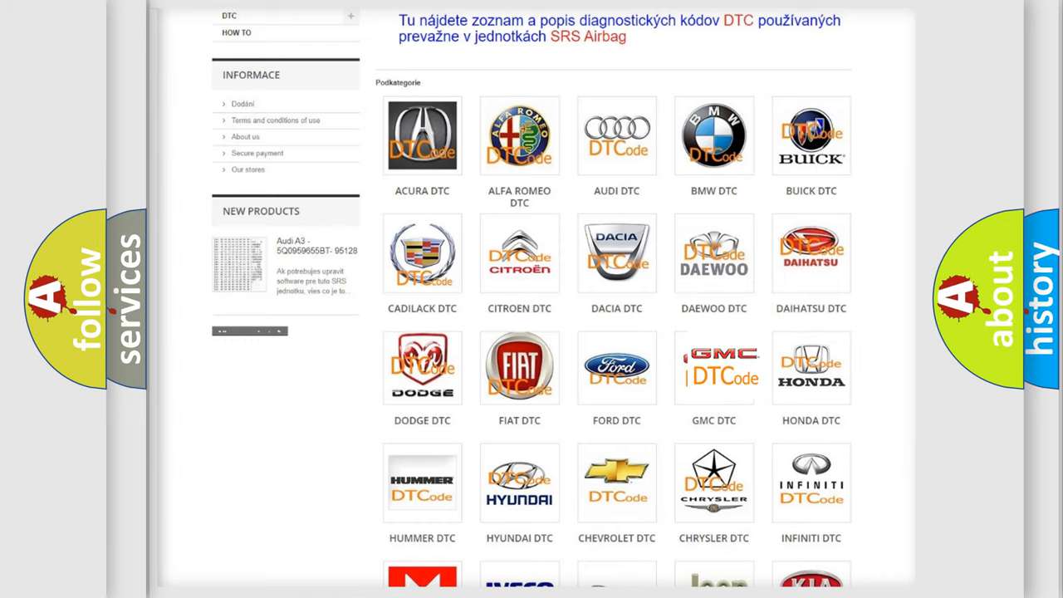
left_click(714, 367)
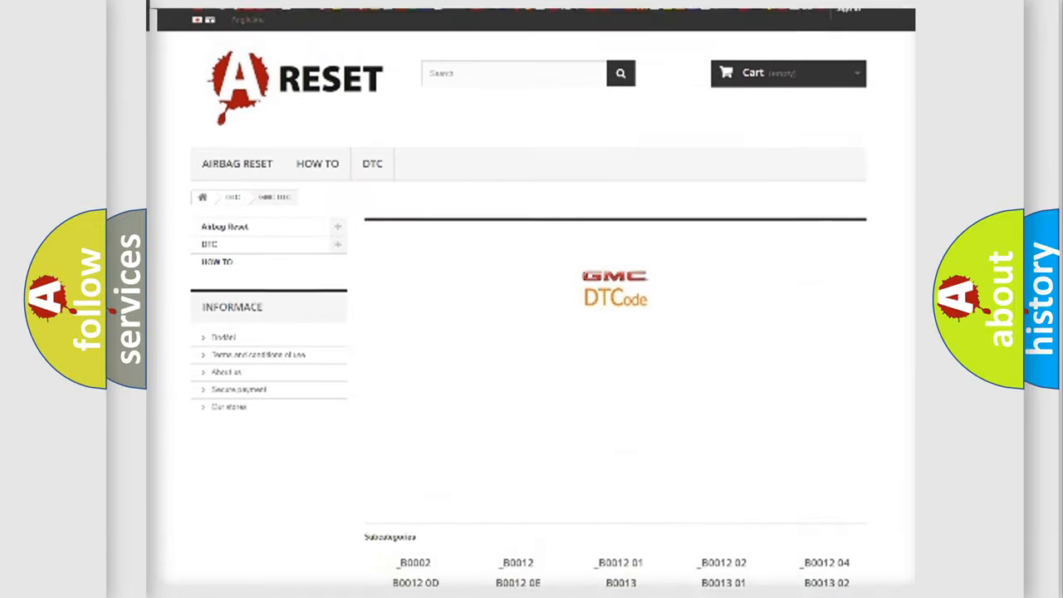